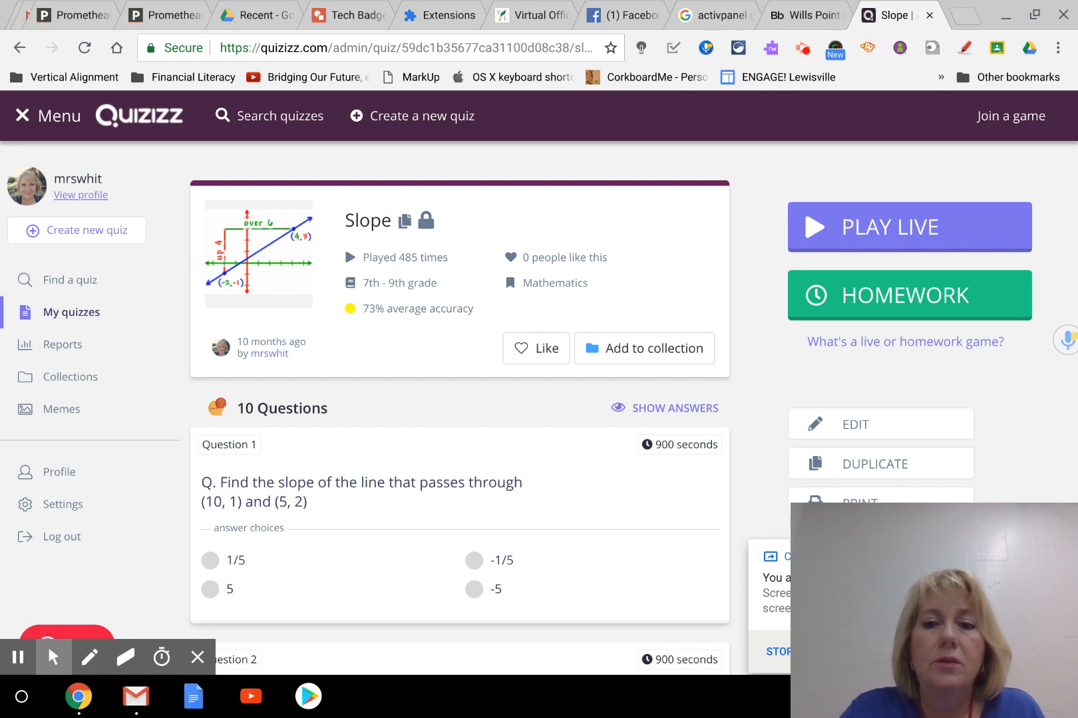
# Assign the Slope quiz as homework to reach its deadline and settings page.
pyautogui.click(909, 295)
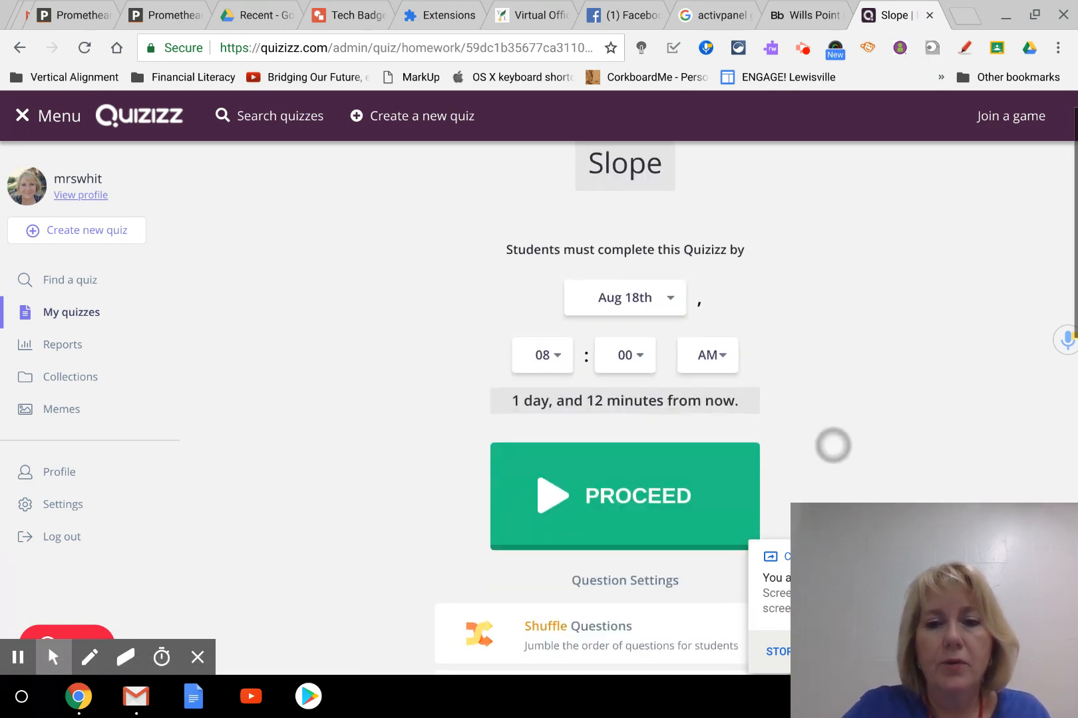
# Turn off Show Answers in the Slope homework's Question Settings.
pyautogui.scroll(-3)
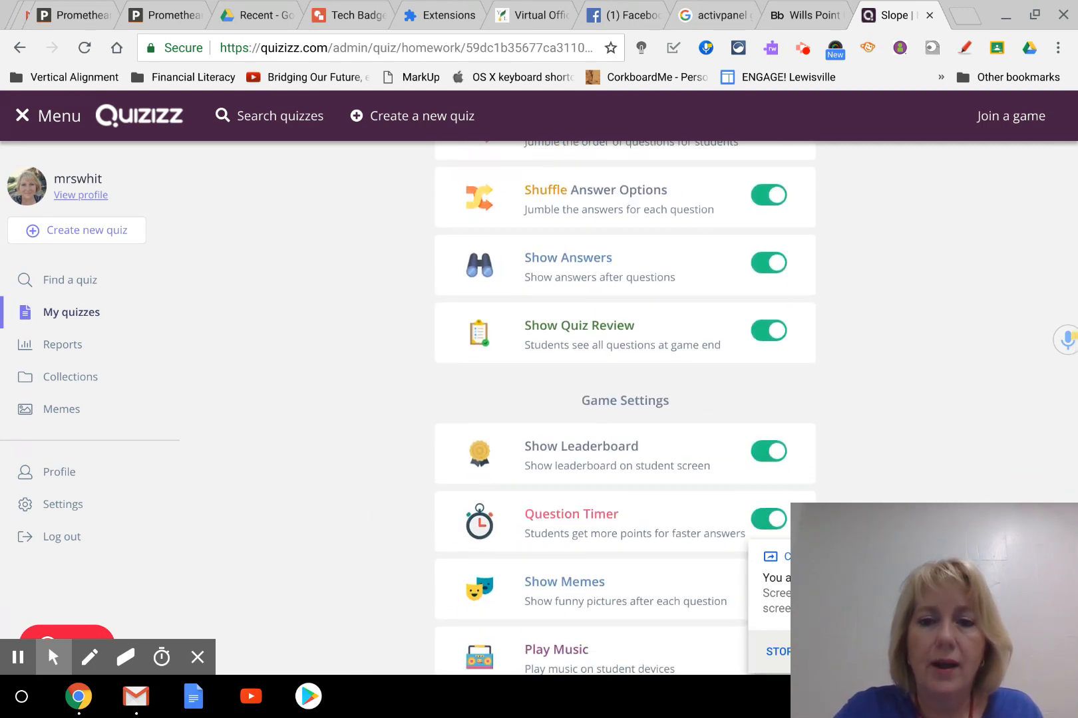
pyautogui.scroll(3)
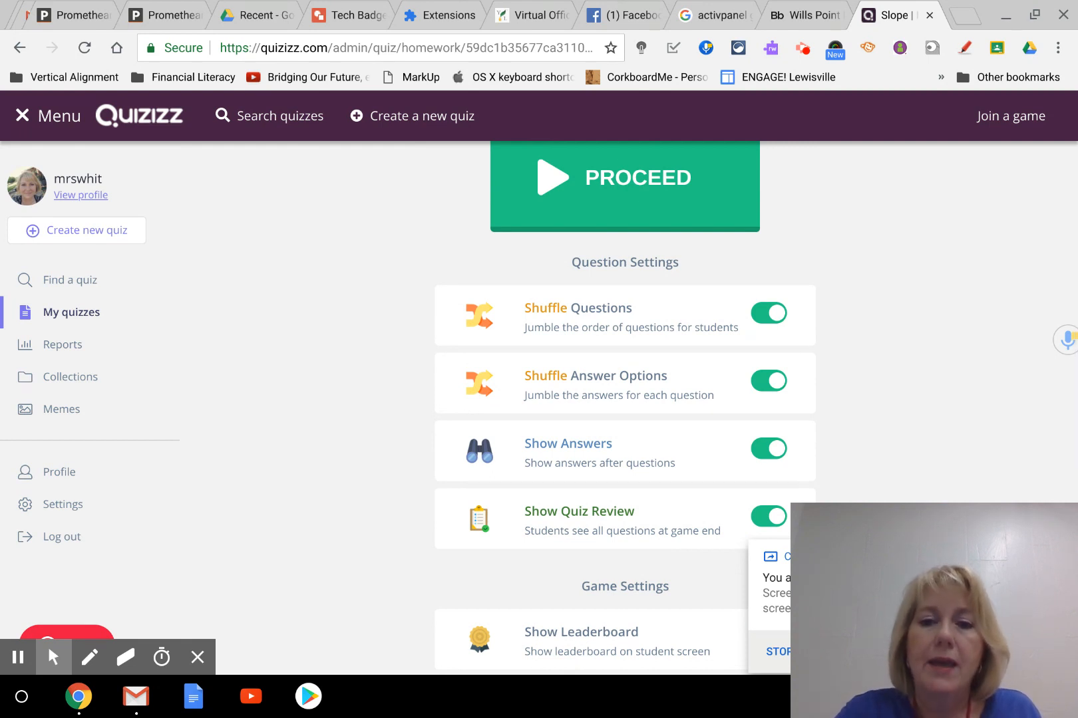
pyautogui.scroll(-3)
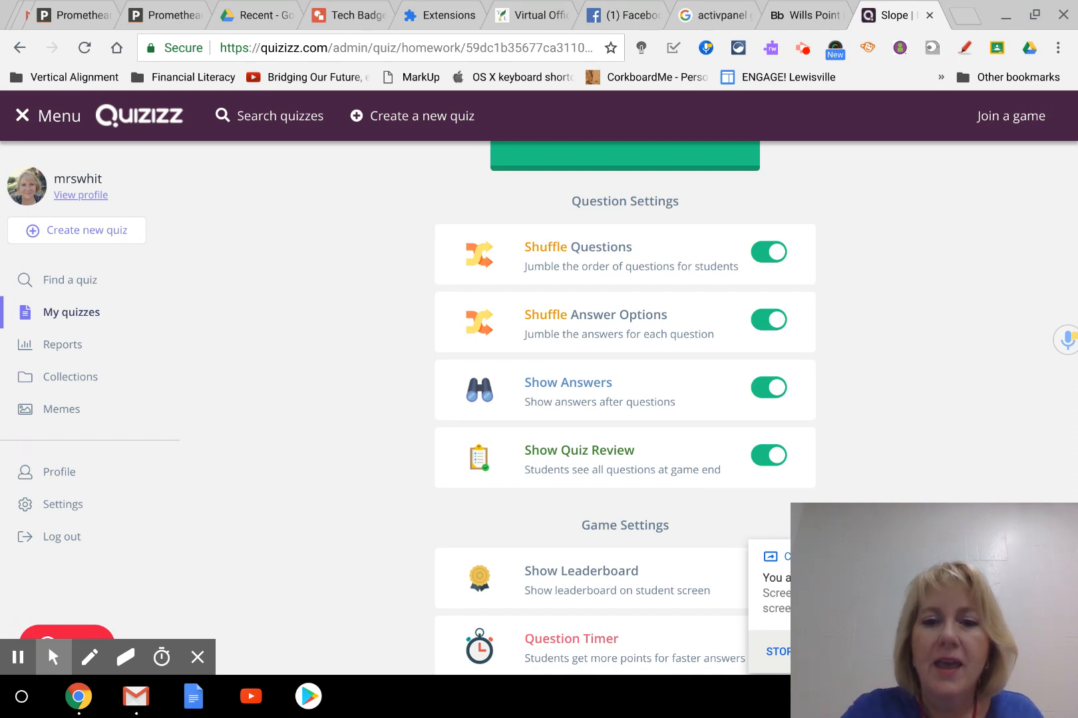
pyautogui.click(769, 388)
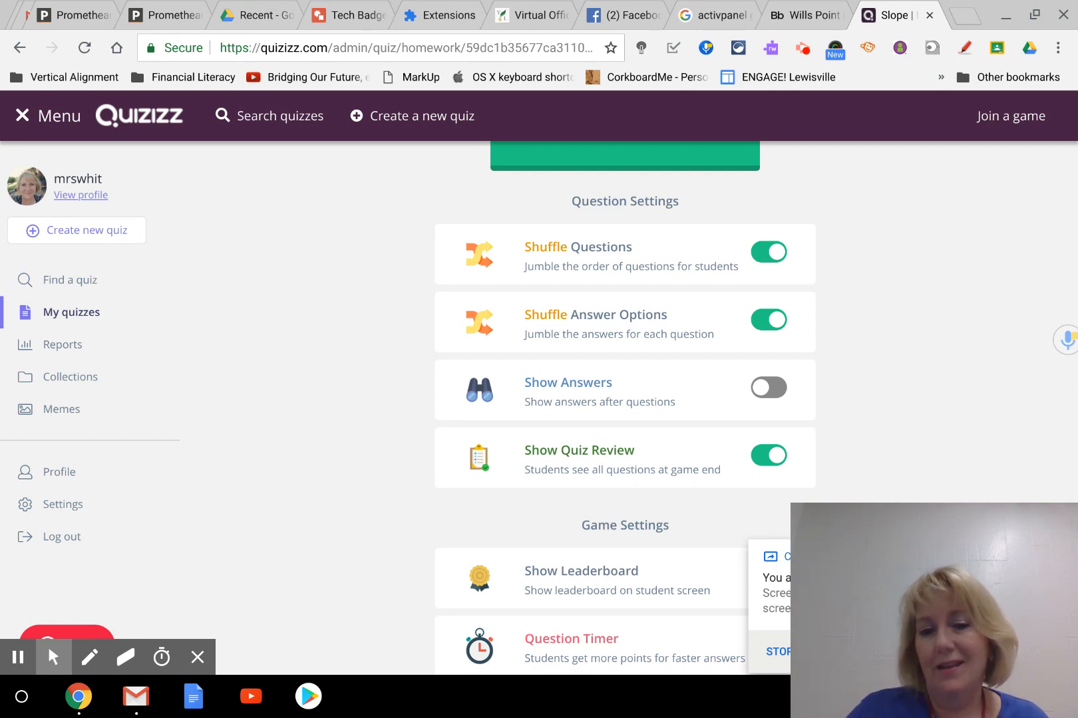
# Turn off Show Leaderboard in the Slope homework's Game Settings.
pyautogui.scroll(-3)
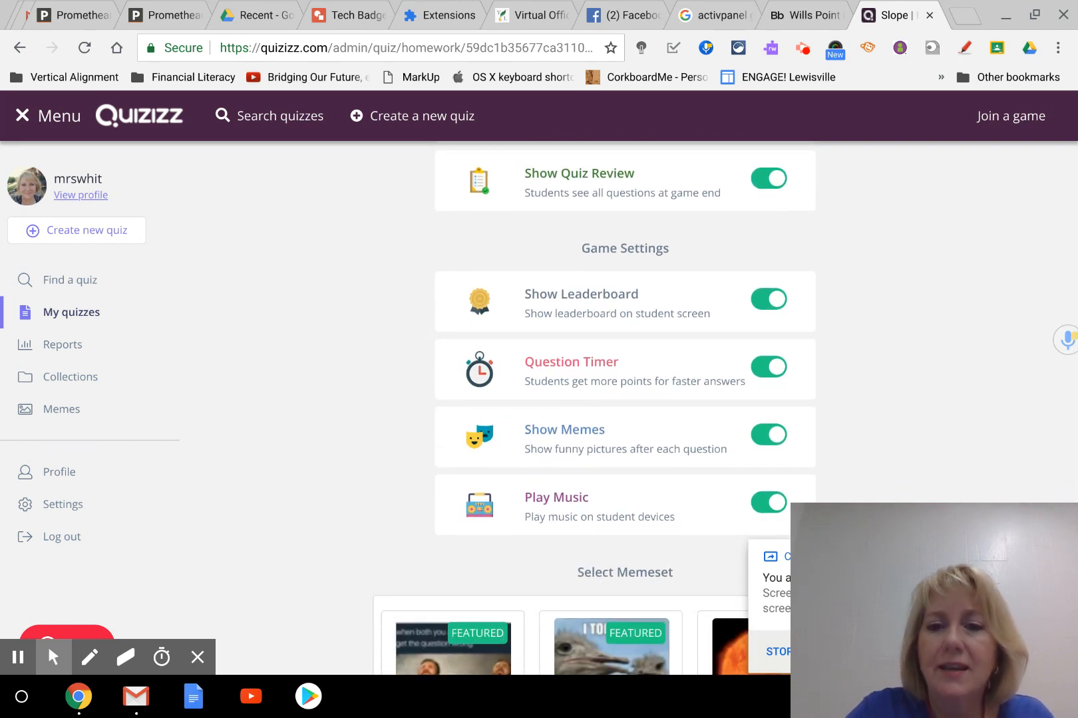
pyautogui.click(768, 299)
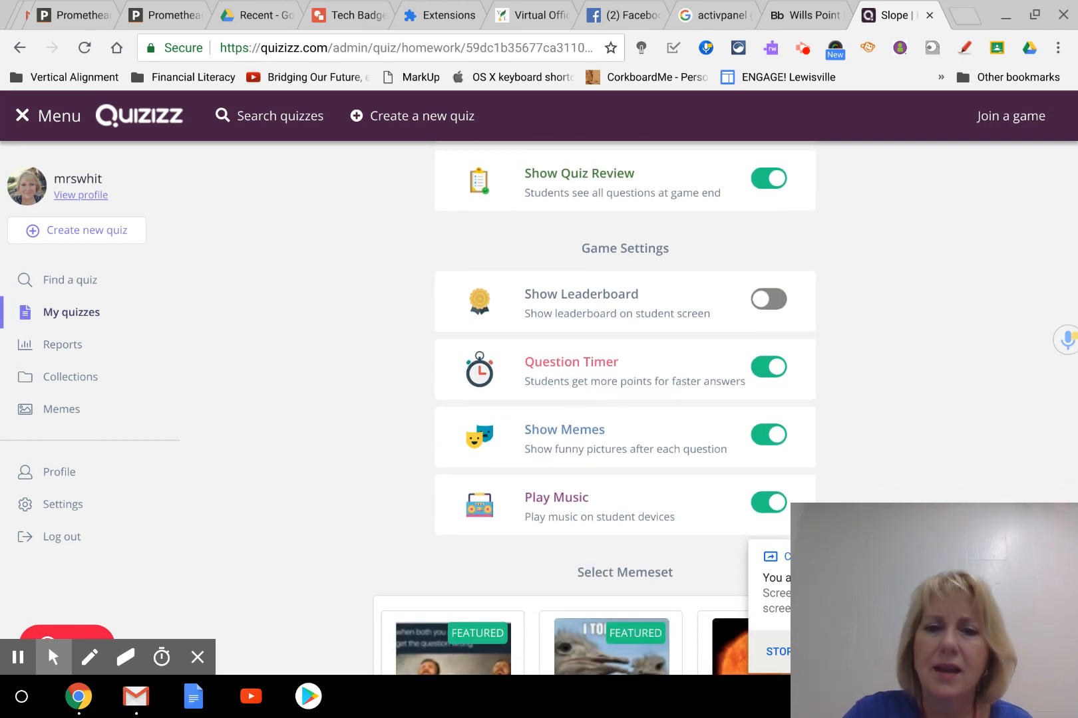
pyautogui.click(769, 367)
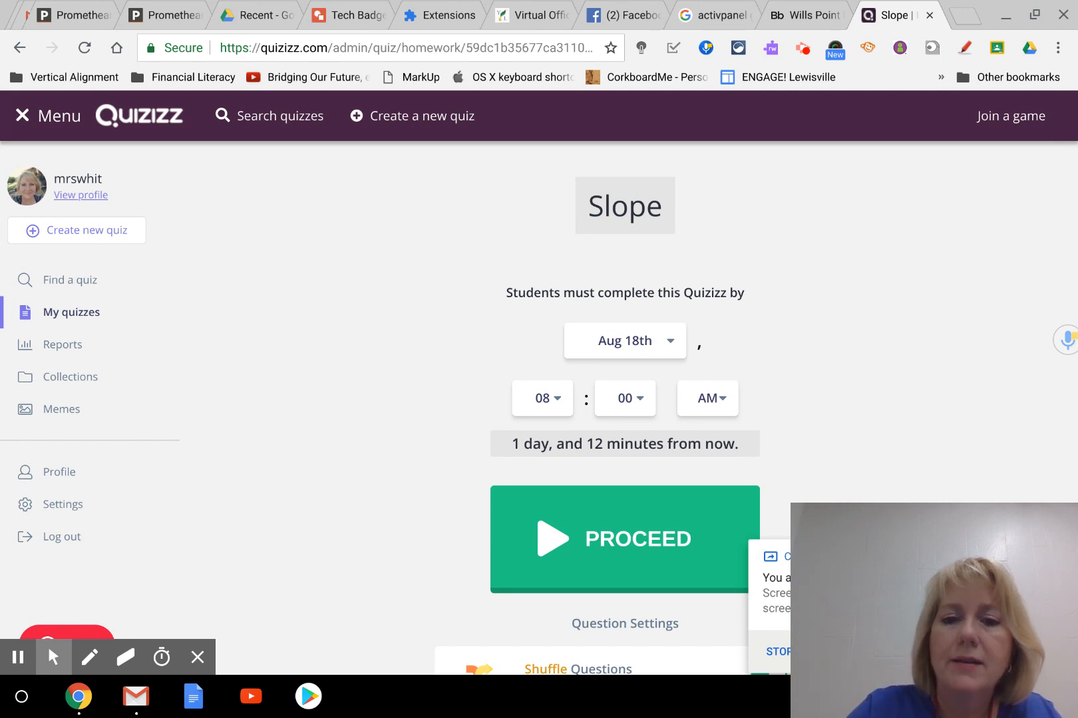
# Set the Slope homework due date to August 24th.
pyautogui.click(624, 341)
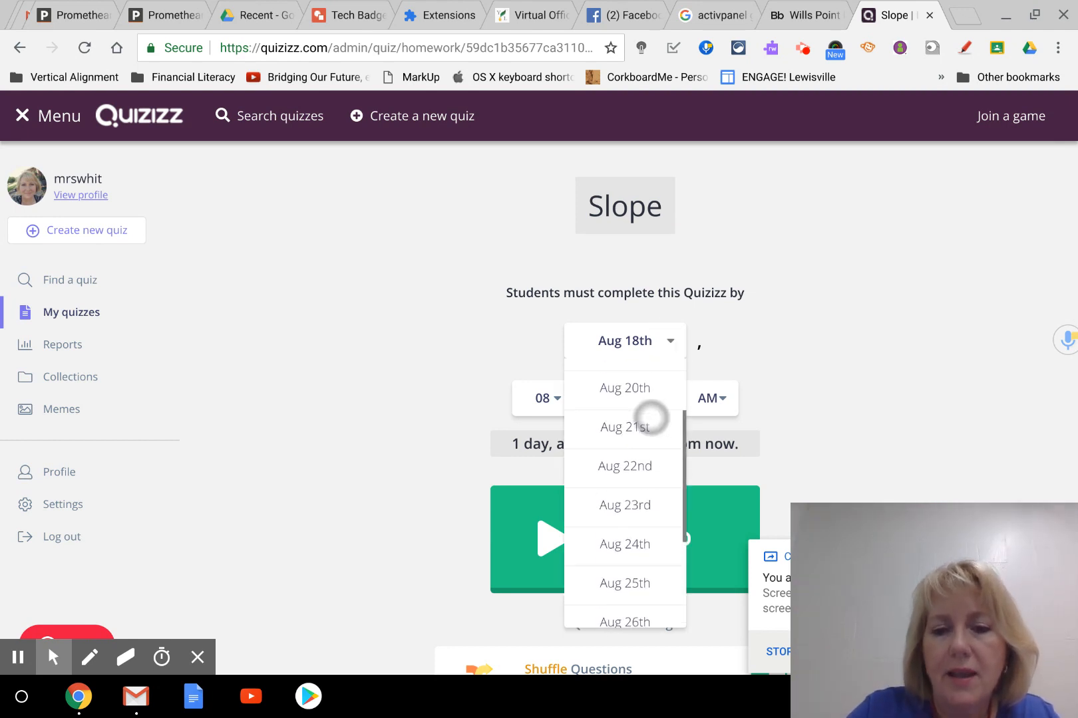
pyautogui.click(624, 544)
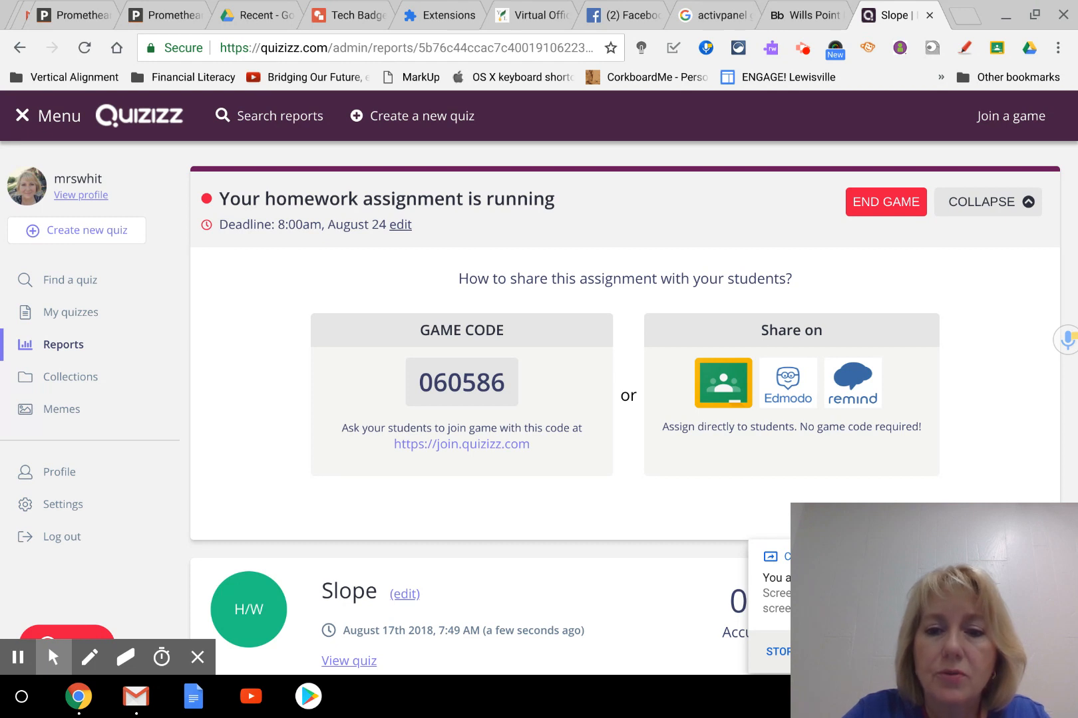
# Share the homework to Google Classroom with Test Classroom as the course.
pyautogui.click(722, 383)
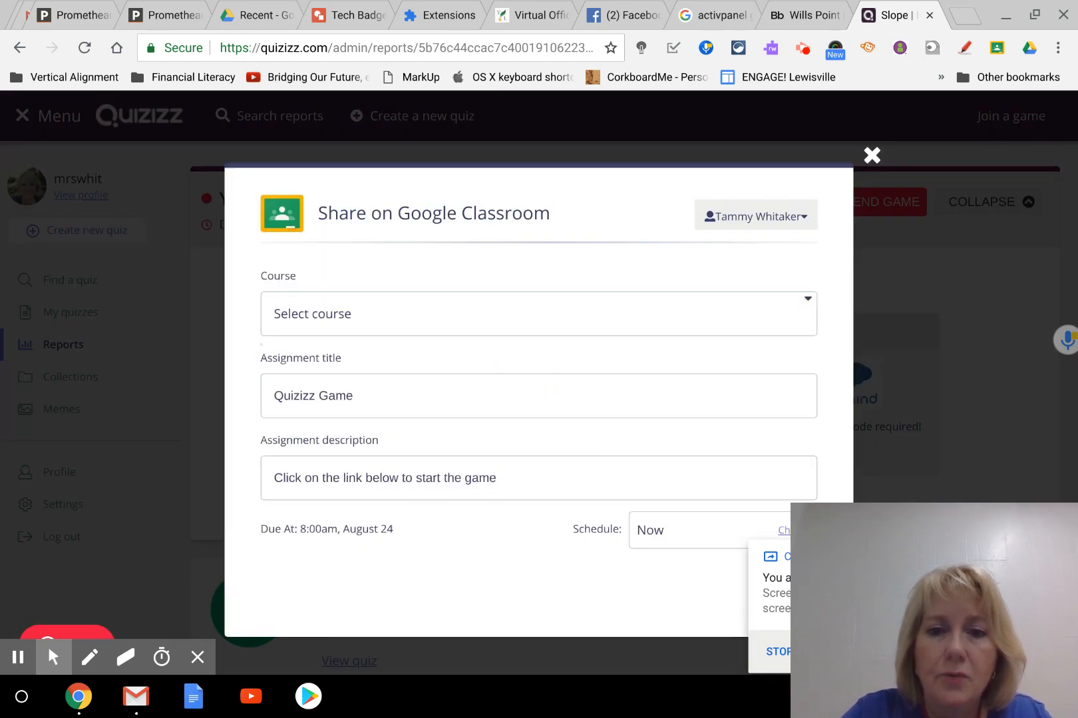
pyautogui.click(538, 313)
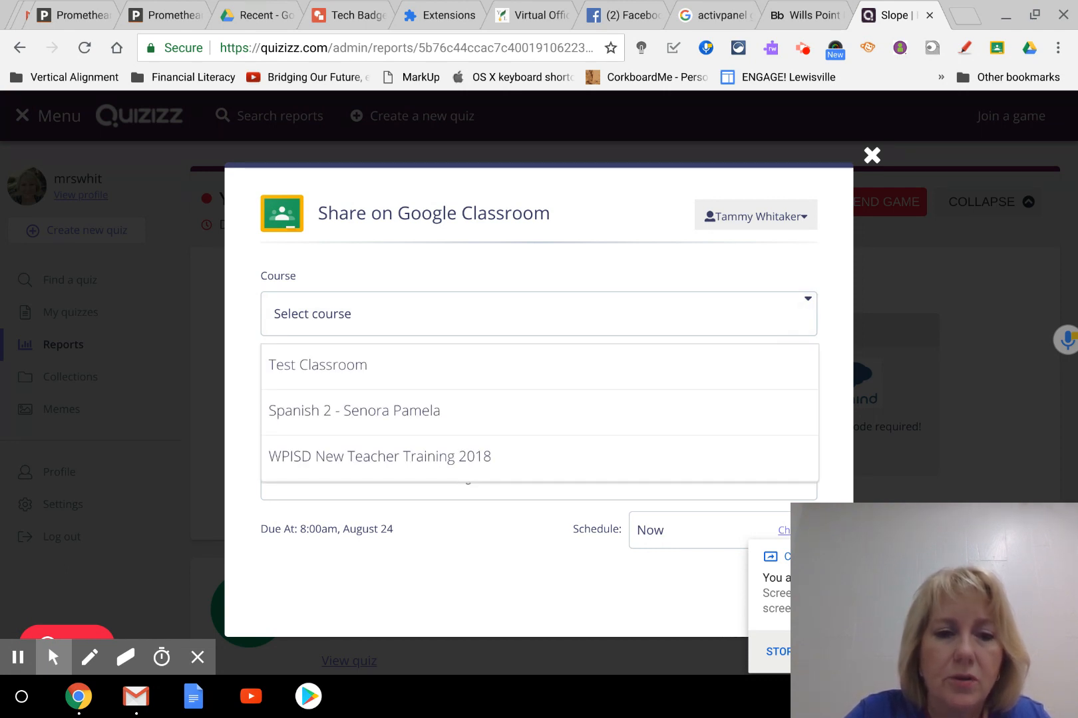
pyautogui.click(317, 365)
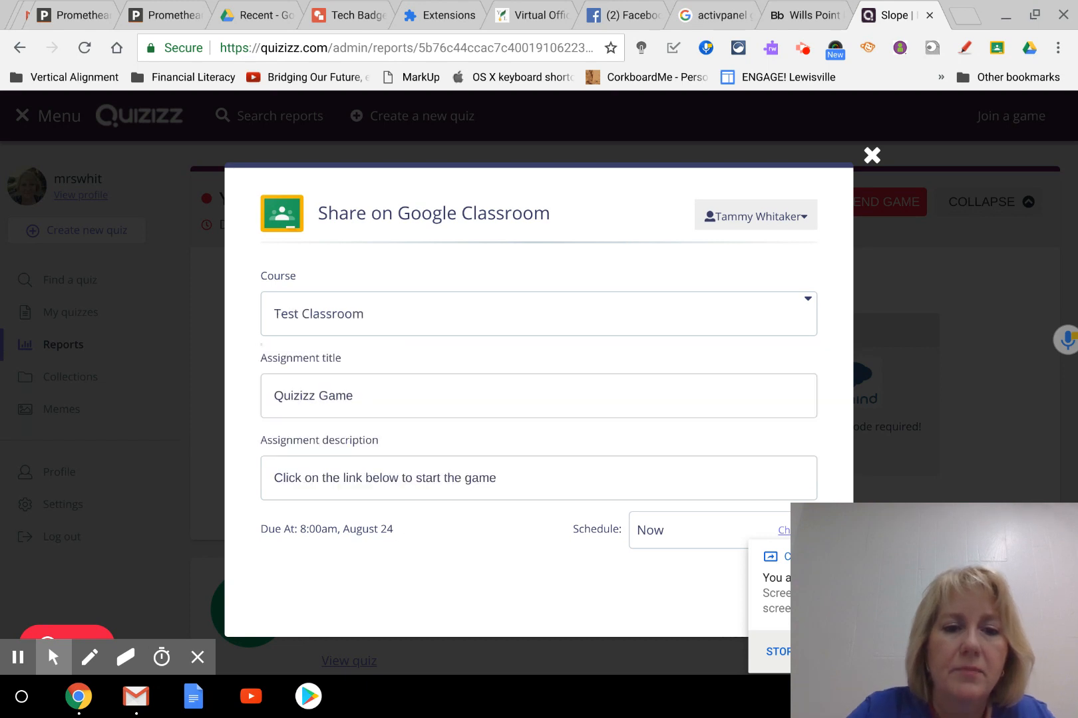